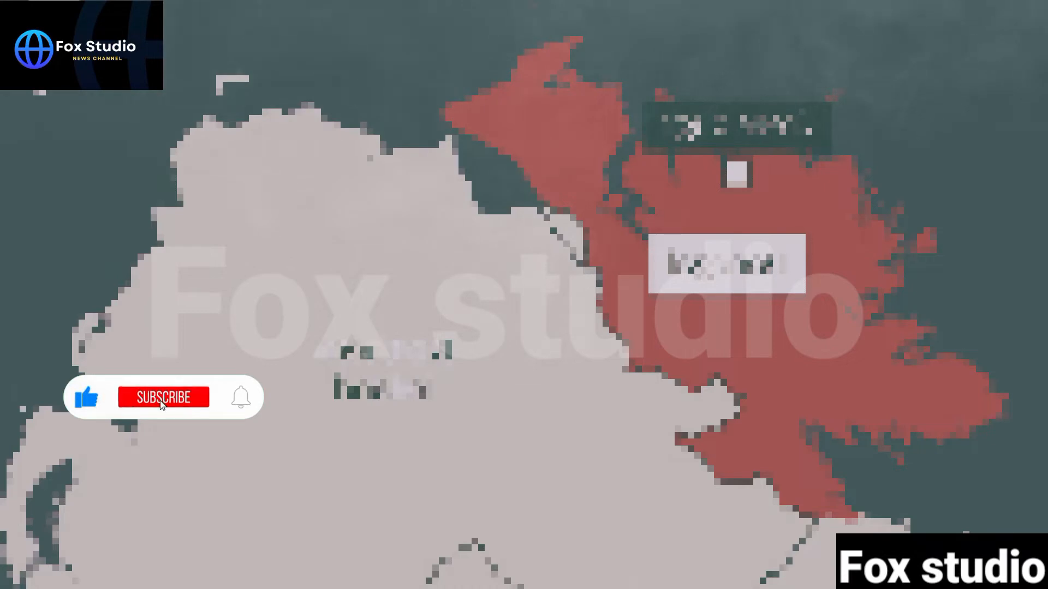
click(162, 396)
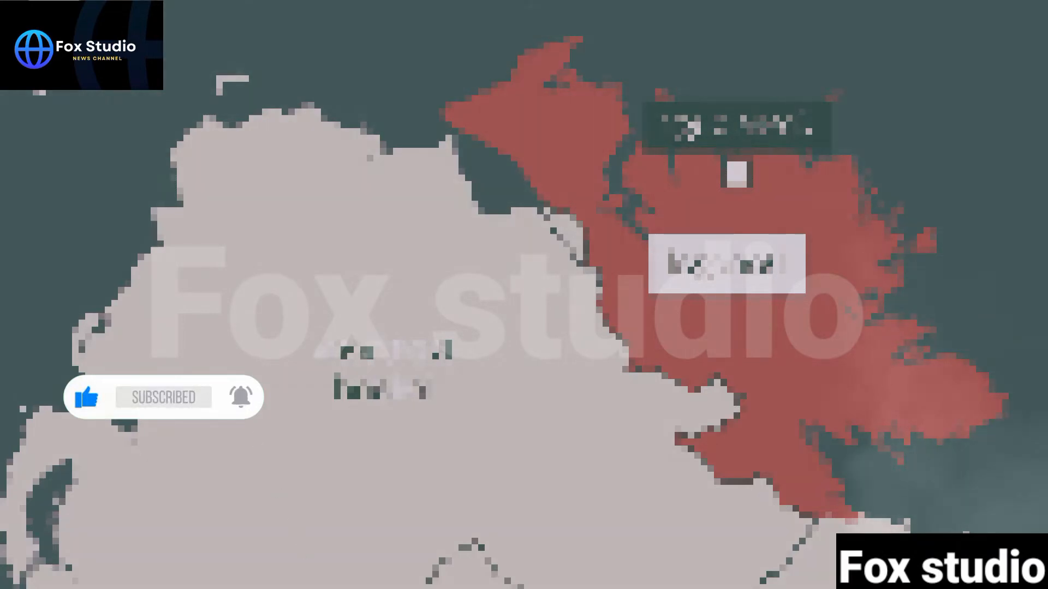